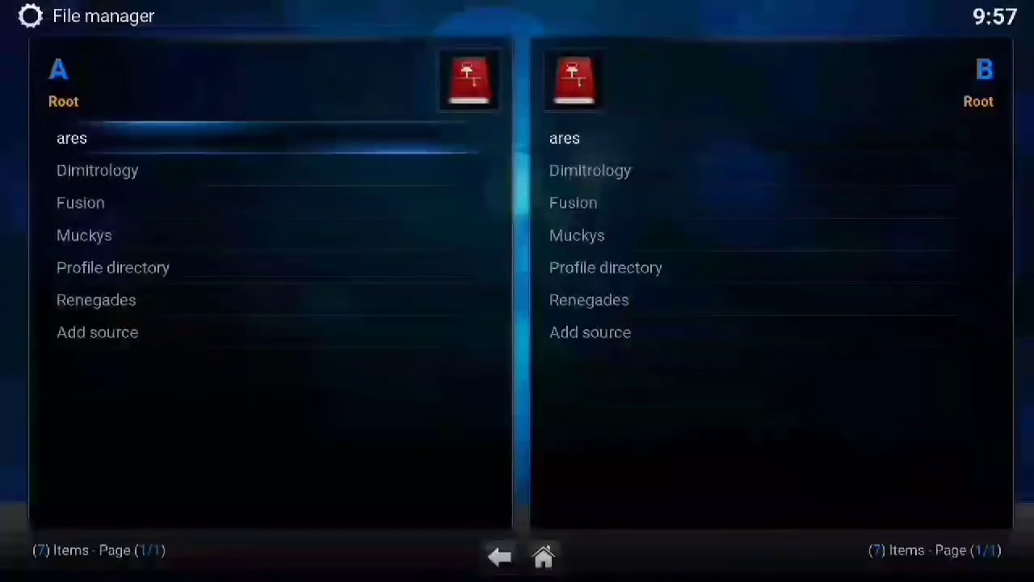
left_click(97, 332)
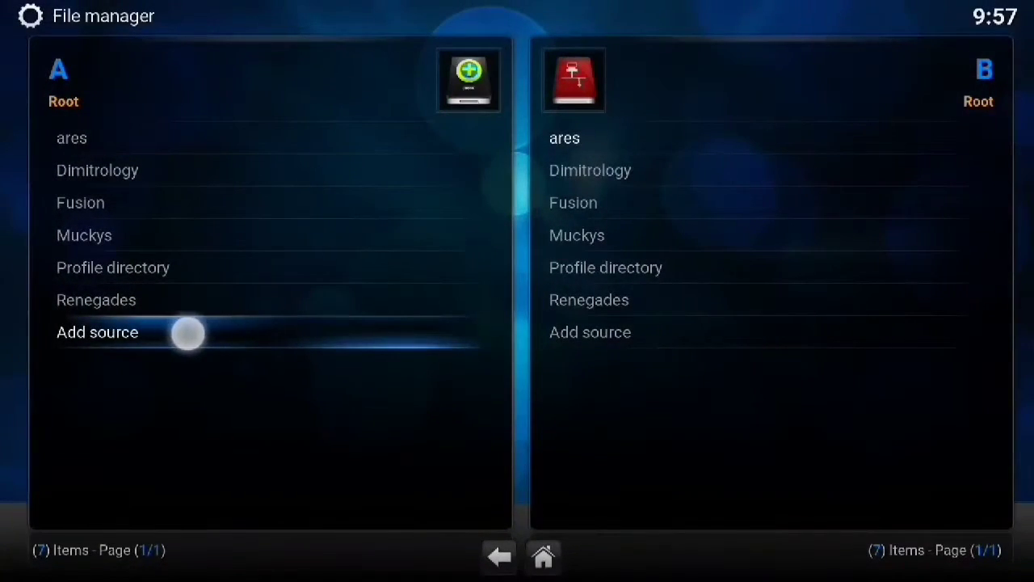
mouse_move(188, 332)
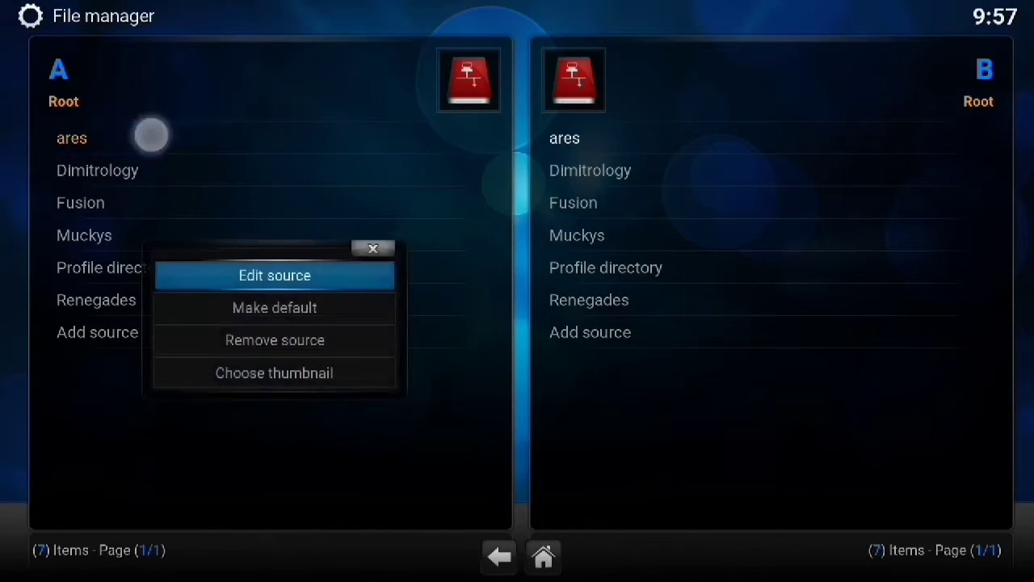
left_click(274, 275)
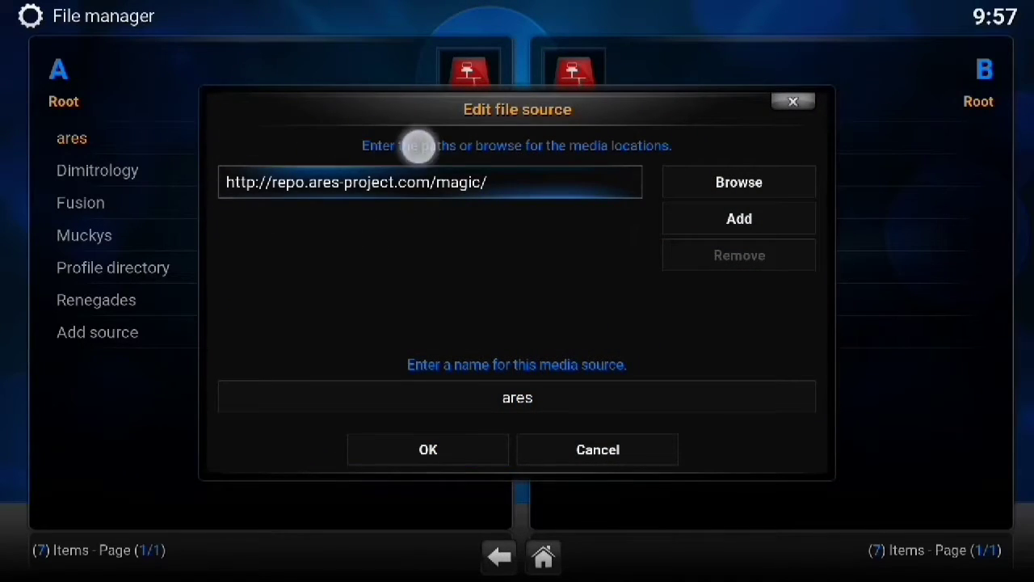
mouse_move(347, 137)
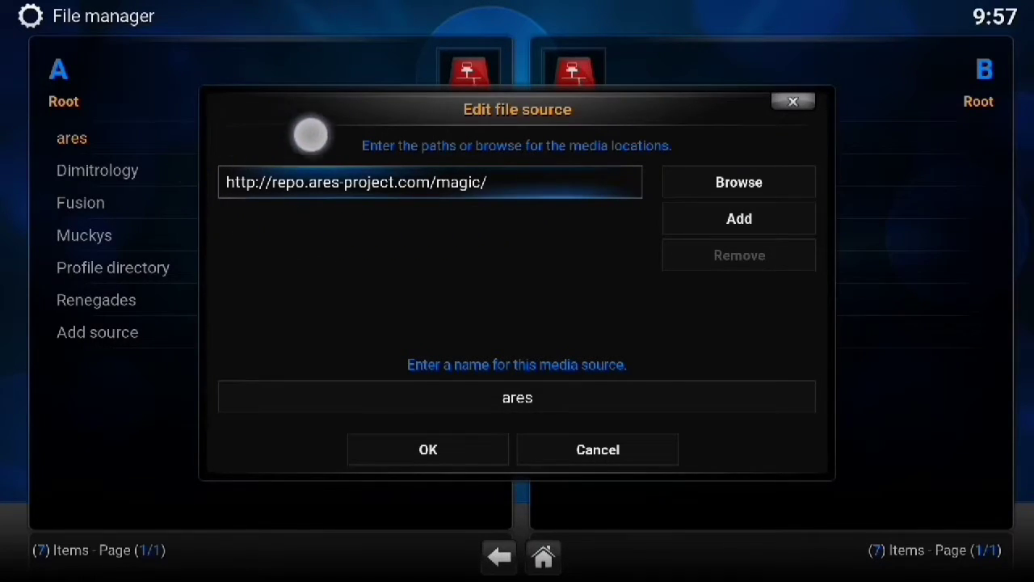
mouse_move(377, 137)
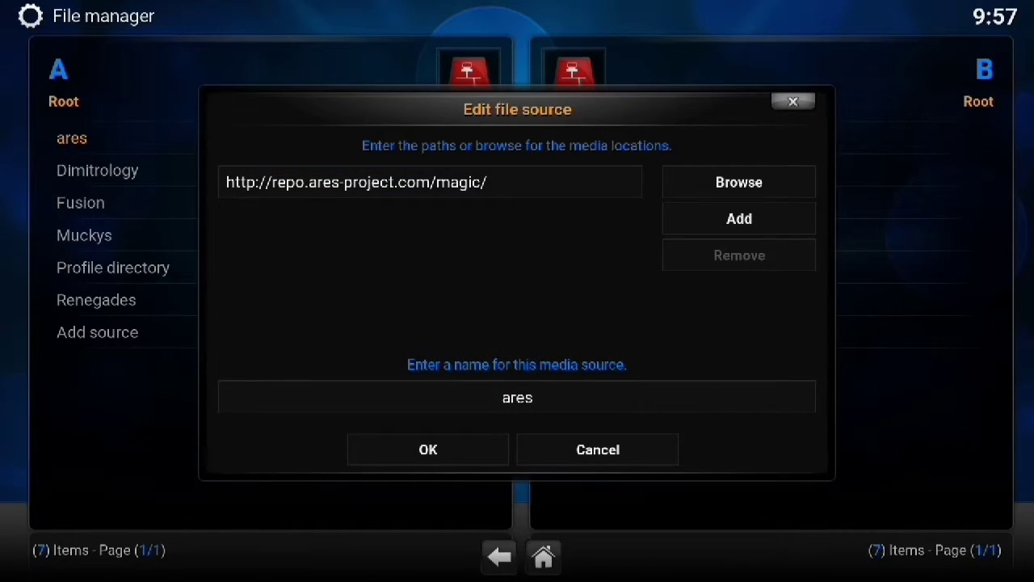
left_click(428, 449)
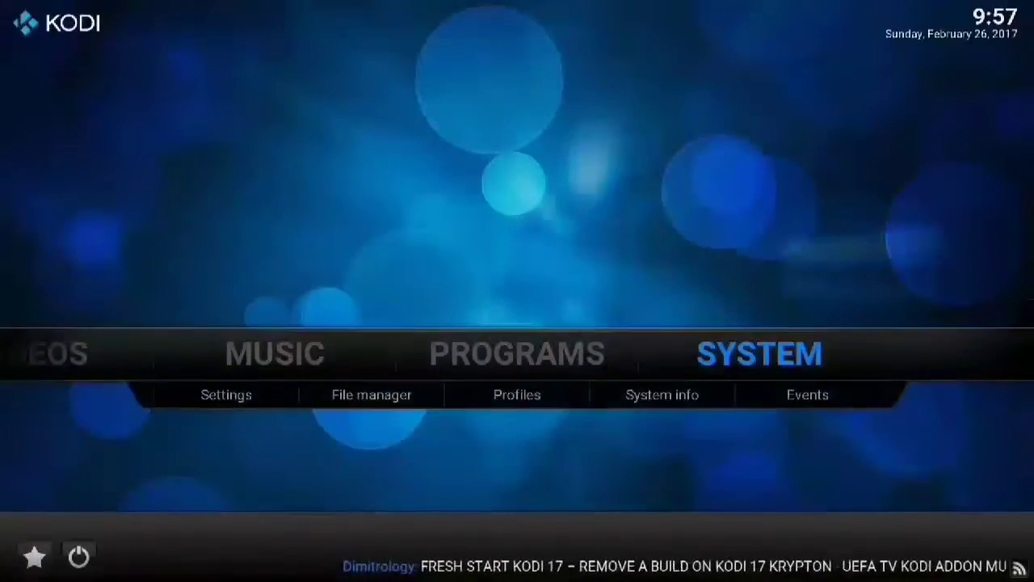
- Install the repository.aresproject zip from the ares source and list installed repositories
left_click(226, 395)
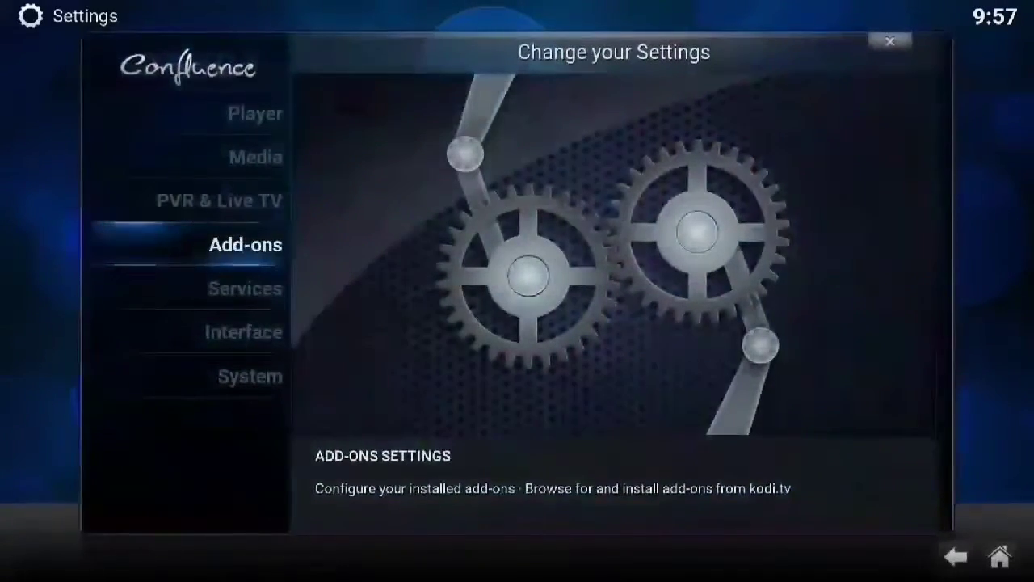
left_click(244, 244)
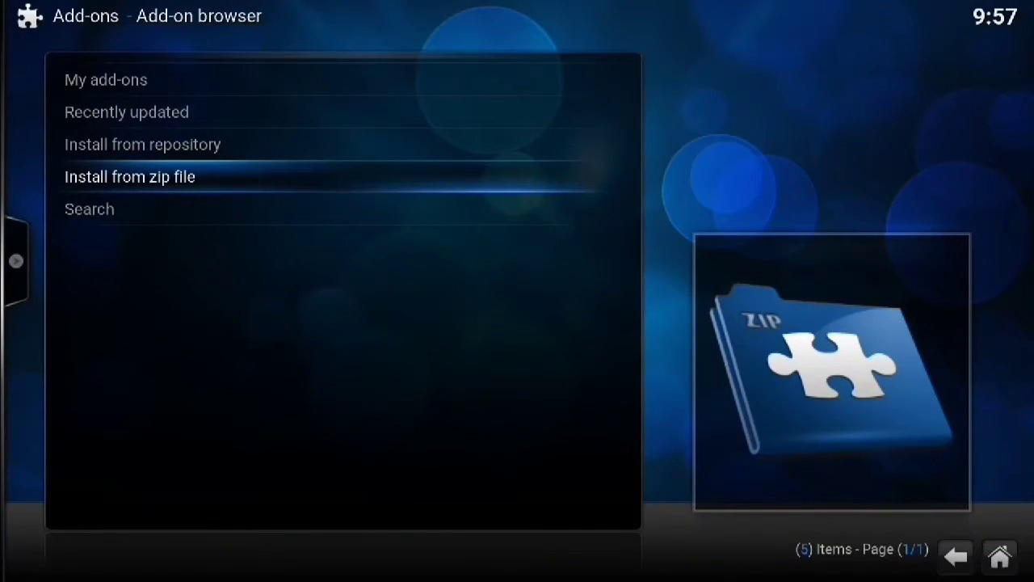
left_click(129, 177)
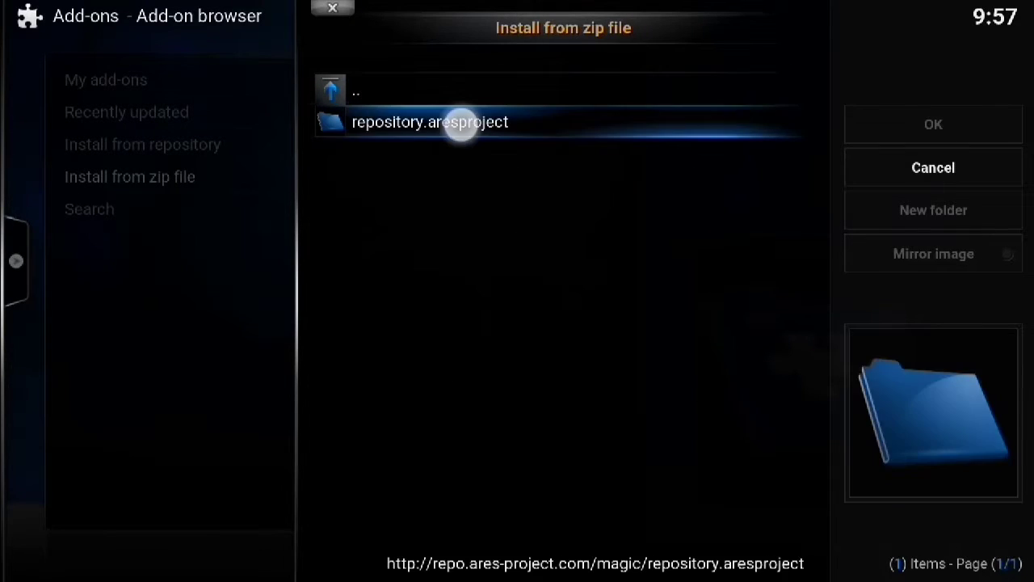
left_click(429, 121)
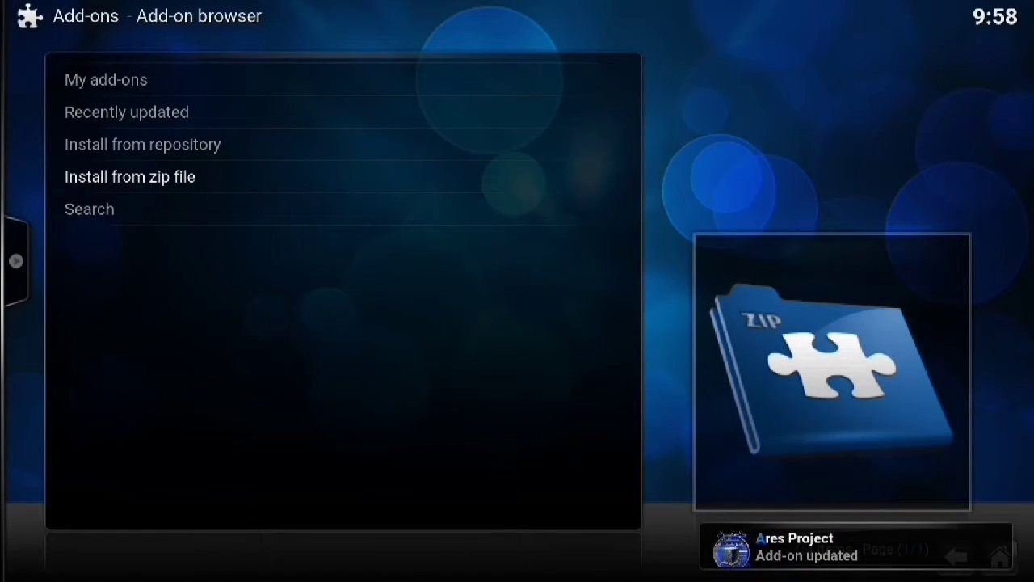
left_click(143, 144)
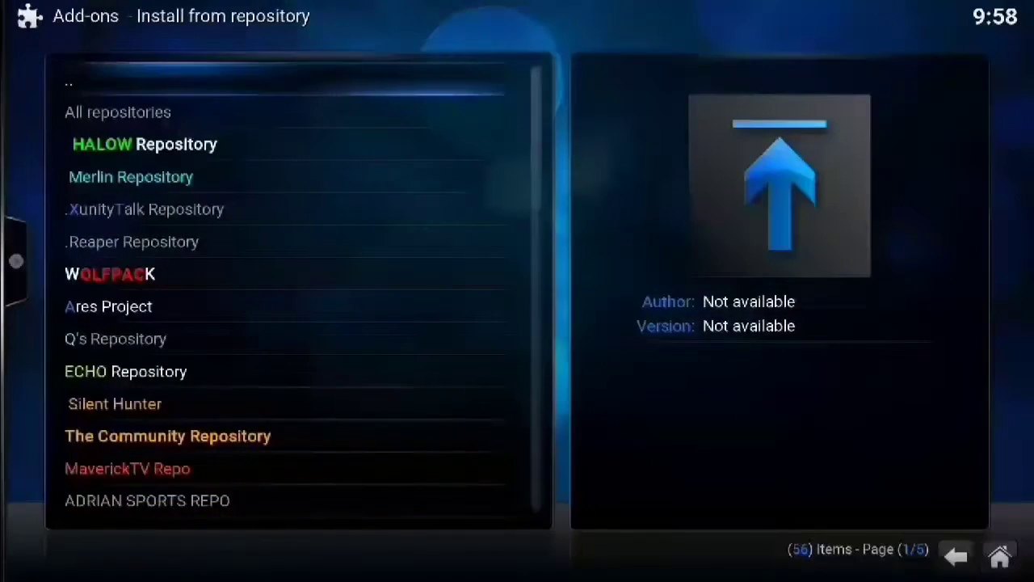
- Install Ares Wizard from the Ares Project repository's Program add-ons
left_click(108, 306)
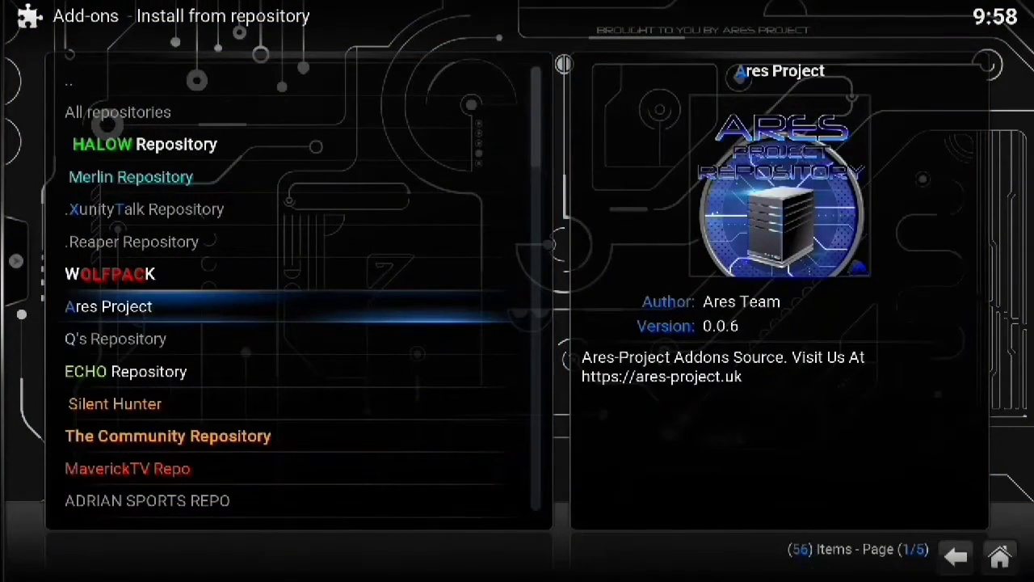
left_click(108, 306)
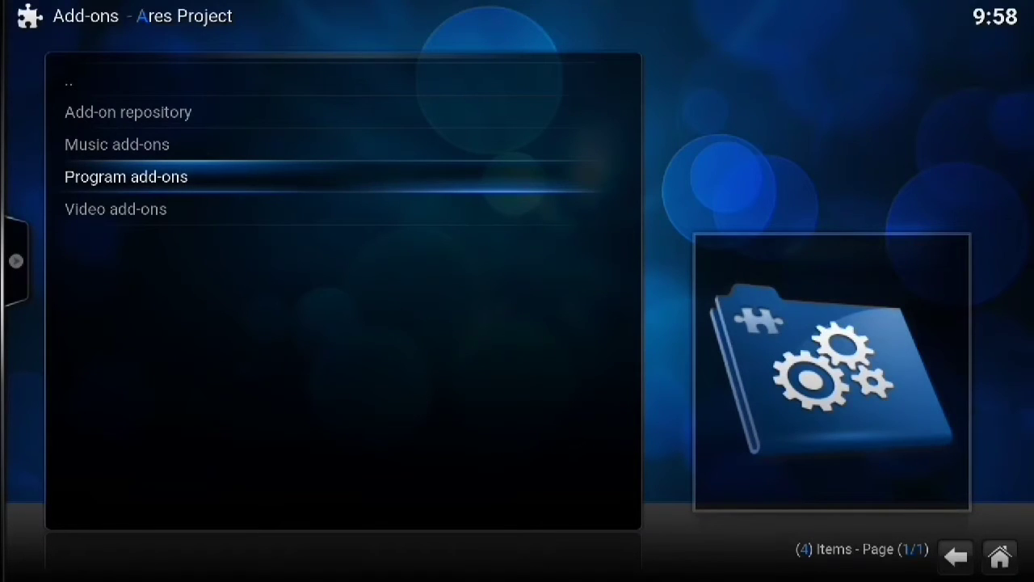
left_click(125, 176)
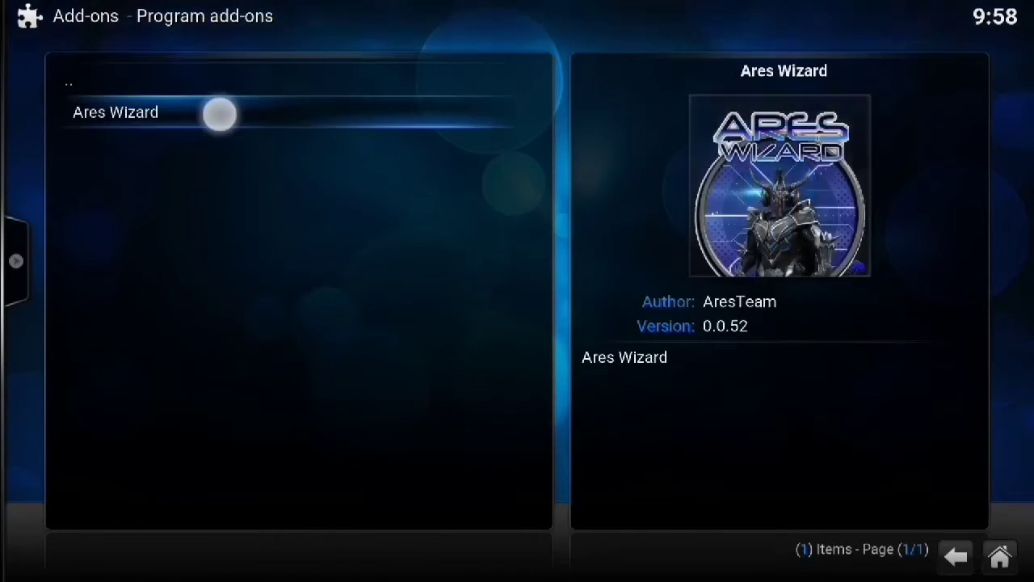
left_click(114, 112)
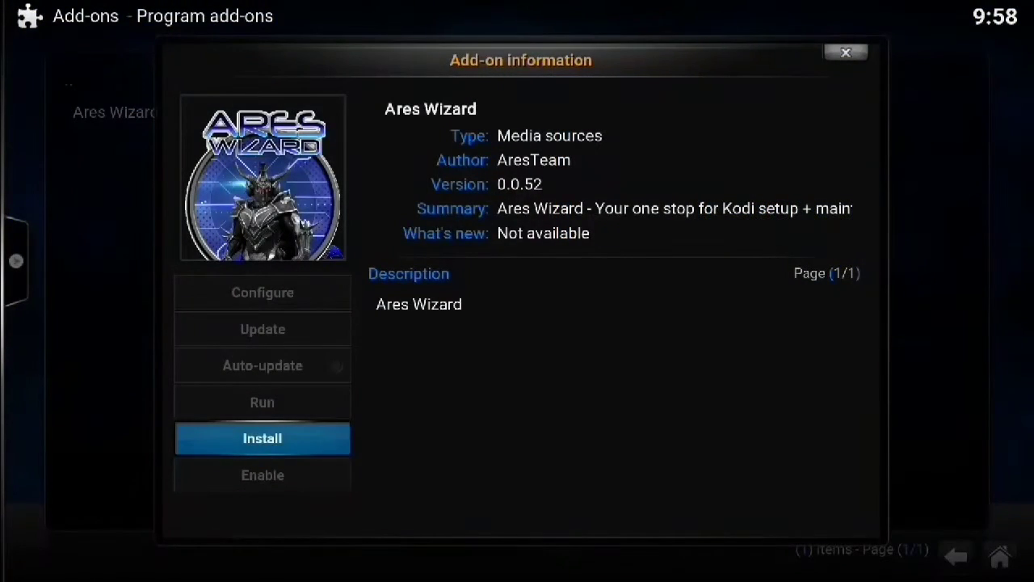
left_click(261, 438)
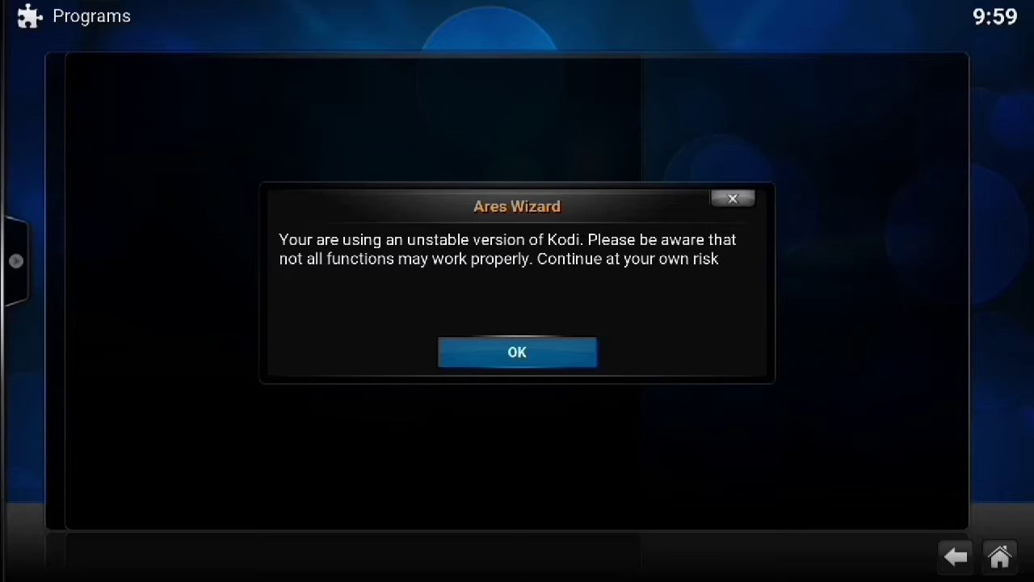
mouse_move(516, 351)
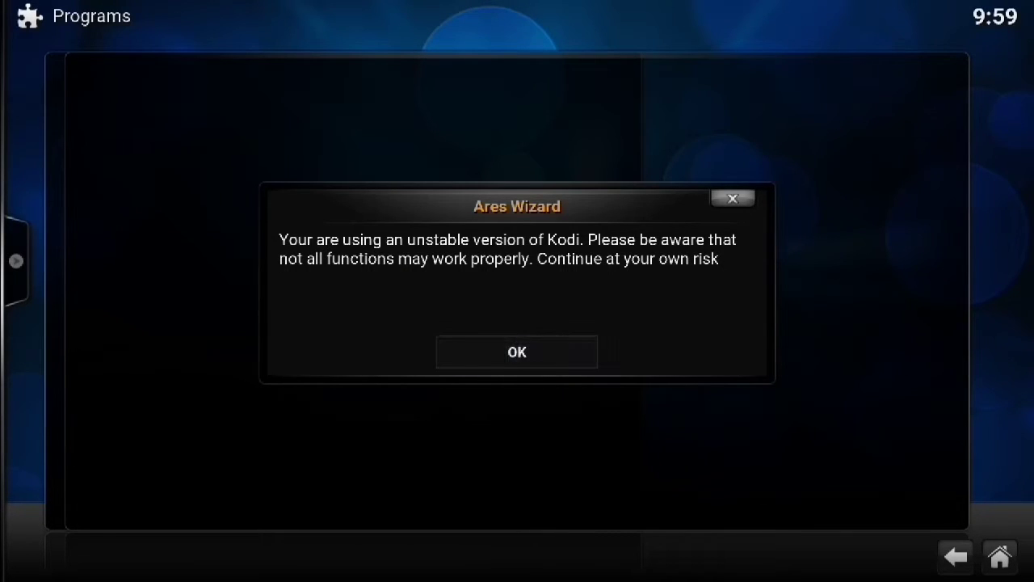
- Dismiss the unstable-version warning and launch Ares Wizard from its add-on information
left_click(516, 351)
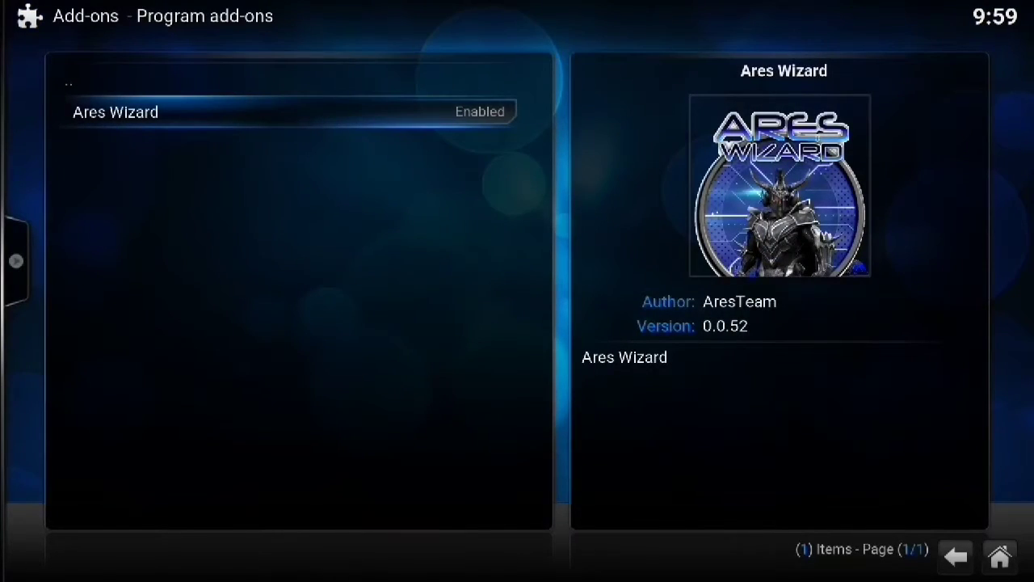
left_click(115, 112)
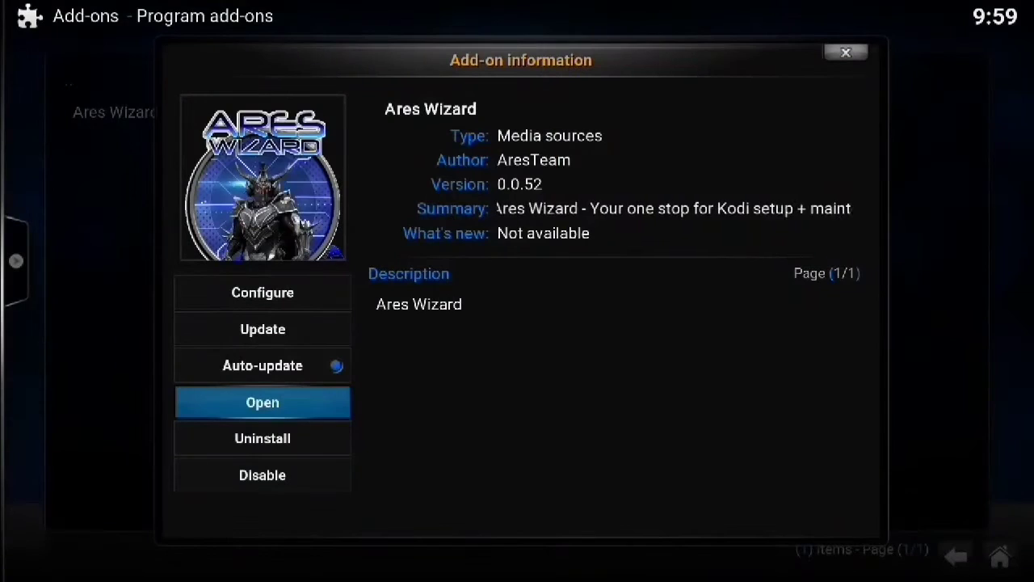
left_click(262, 401)
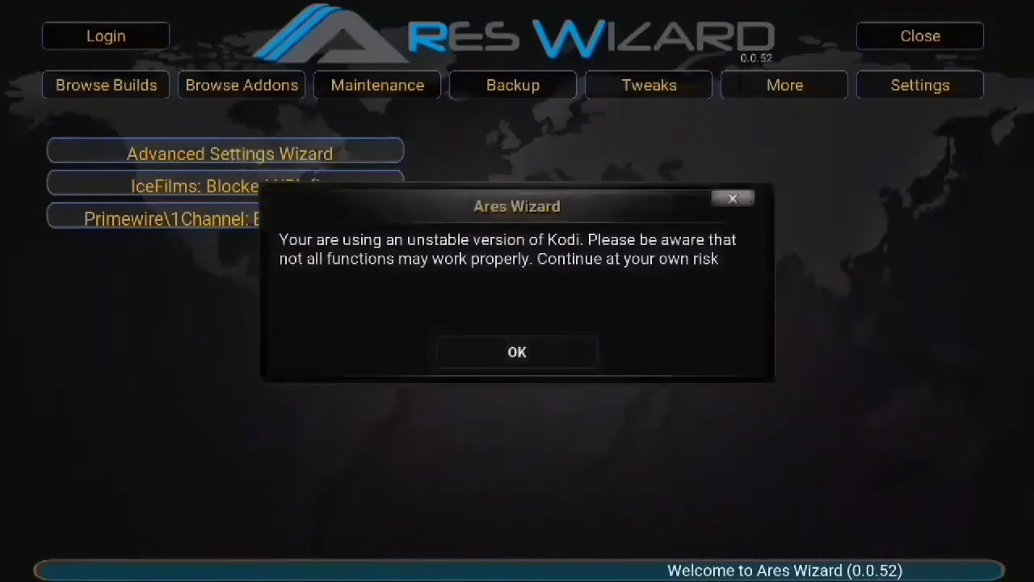
left_click(516, 351)
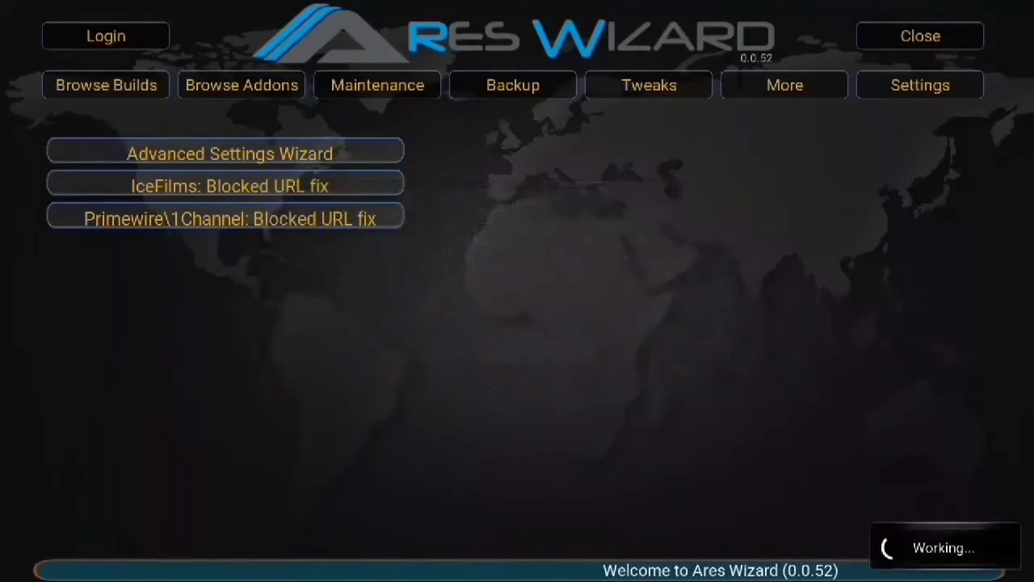
- Start the Advanced Settings Wizard and reach its RAM and cache recommendation
left_click(231, 153)
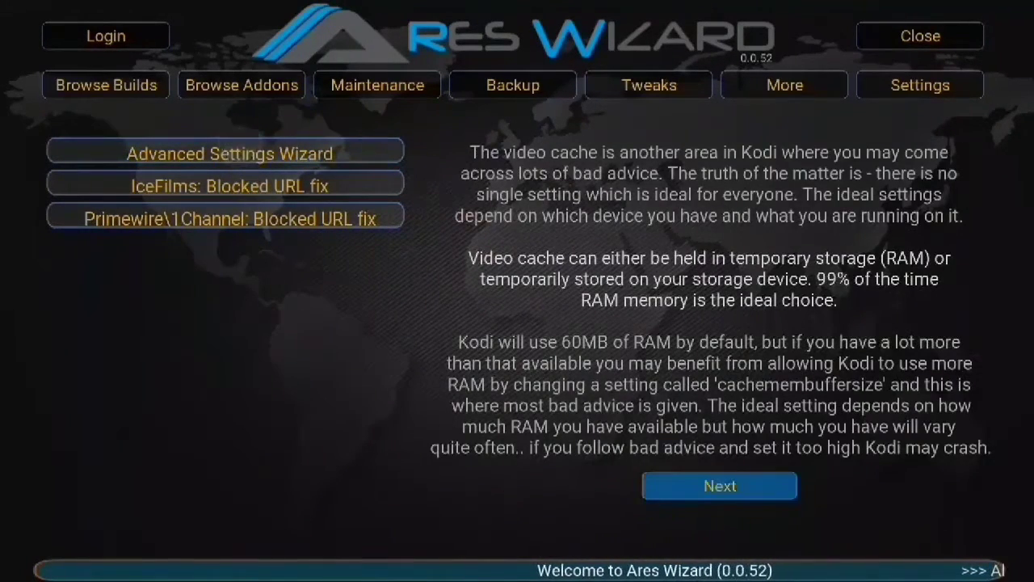
left_click(719, 485)
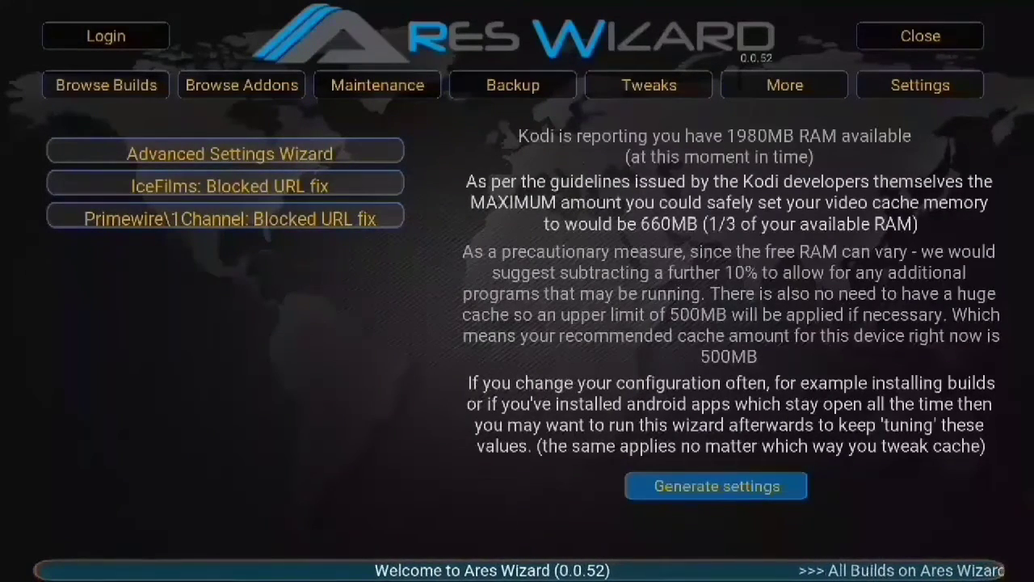
left_click(105, 85)
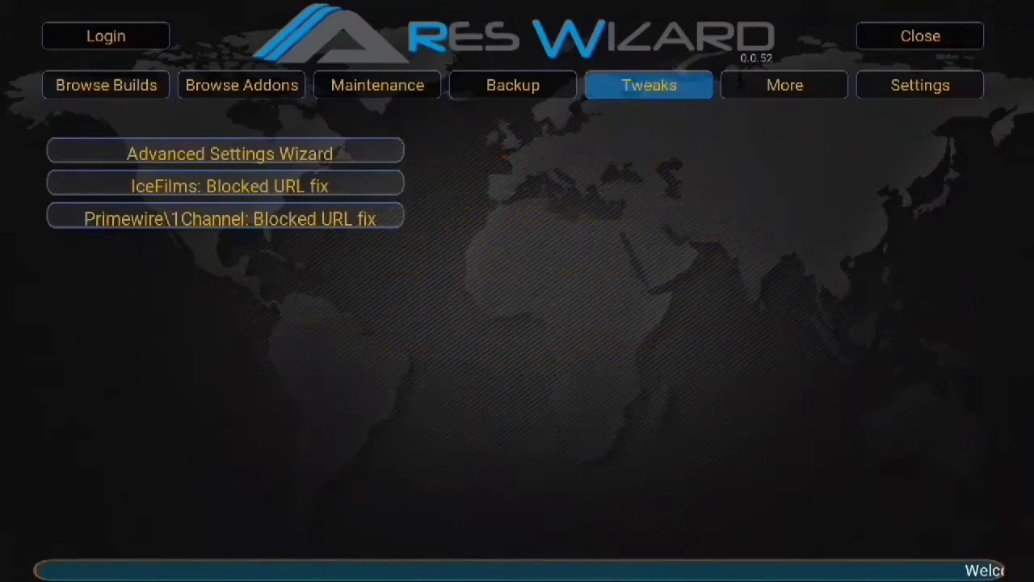
left_click(229, 154)
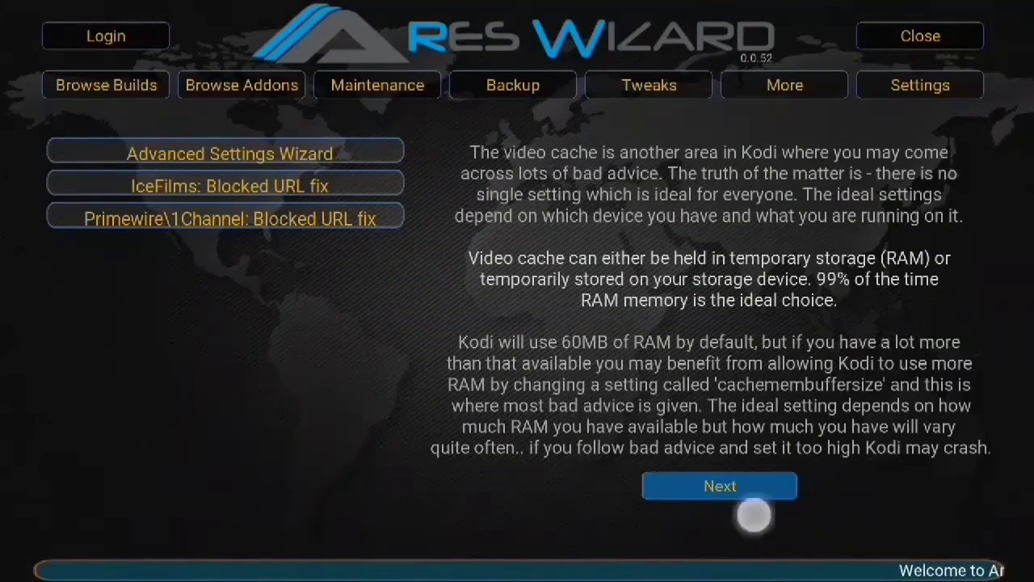
left_click(720, 486)
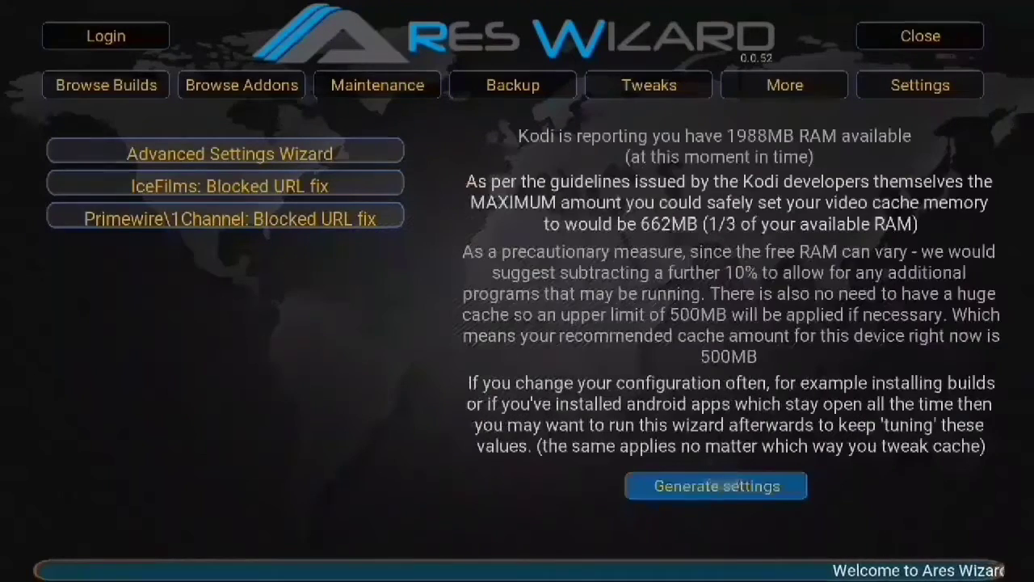
- Generate and apply 662MB cache, 10s CURL timeout, read factor 5, buffer mode 2
left_click(716, 485)
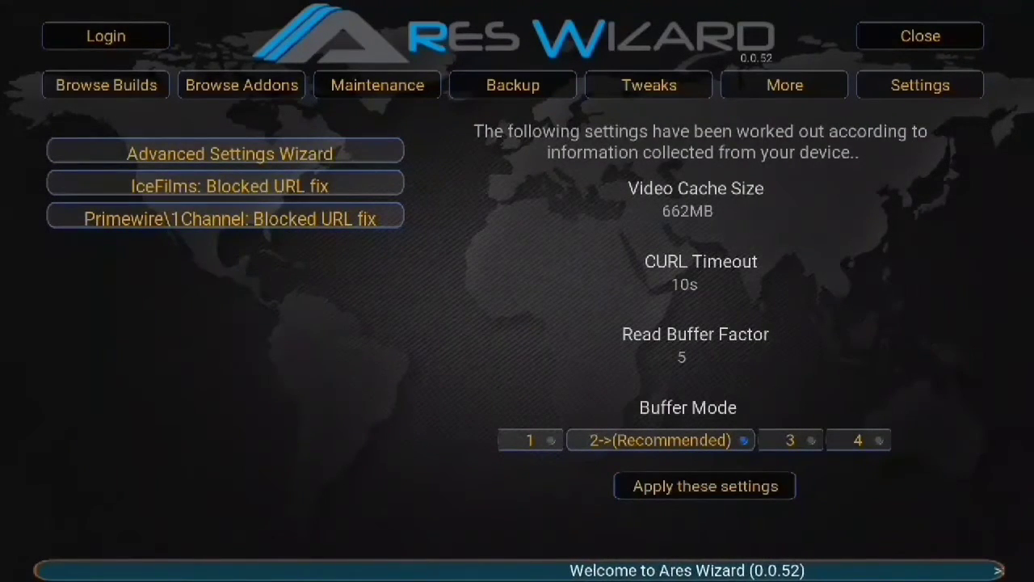
left_click(704, 486)
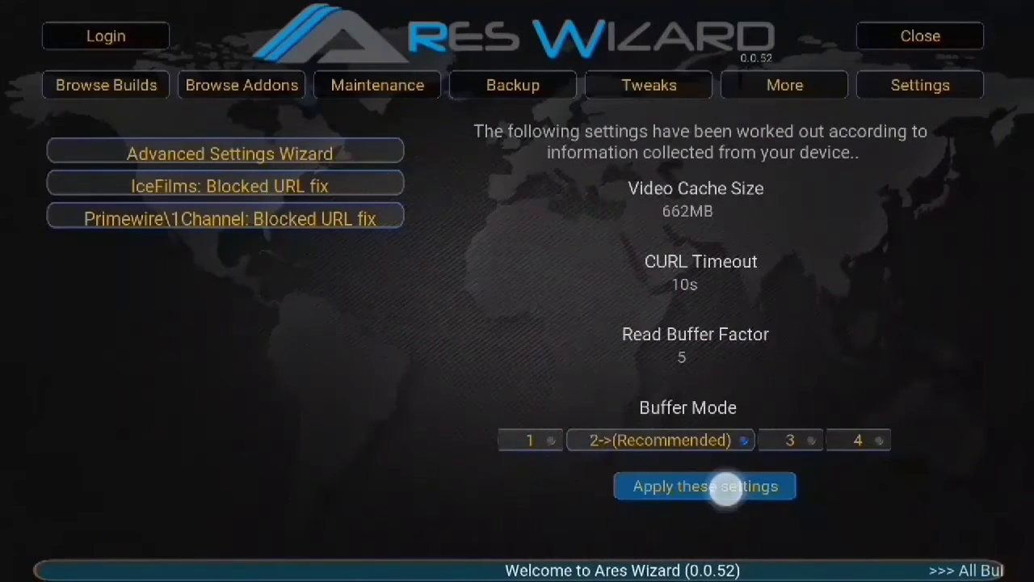
left_click(704, 485)
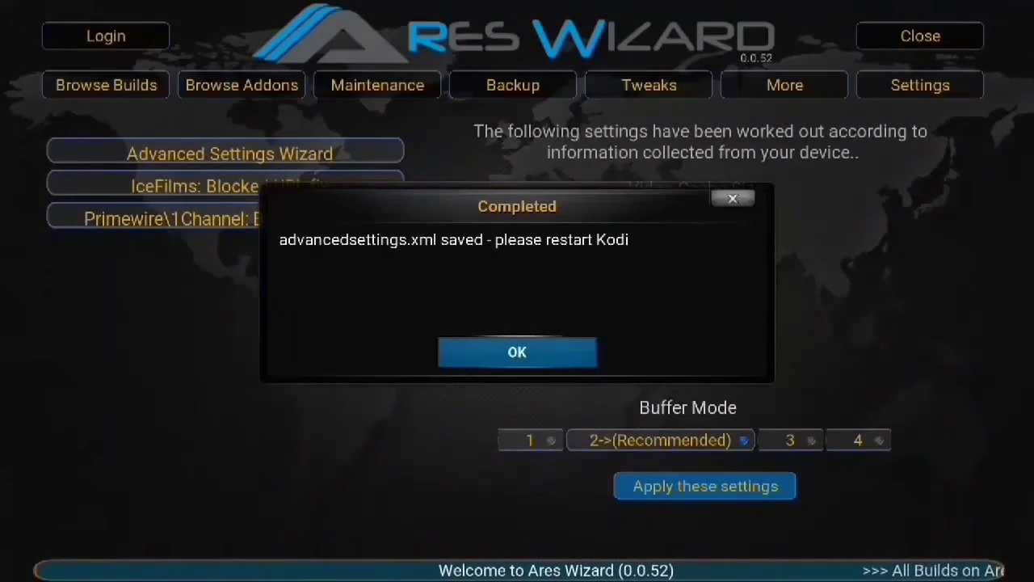
left_click(516, 351)
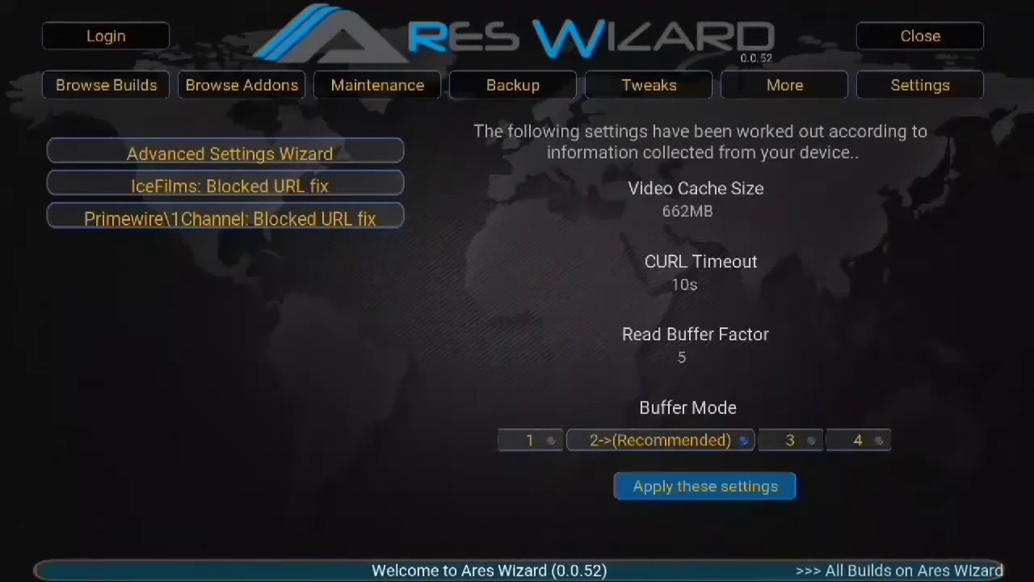
left_click(232, 154)
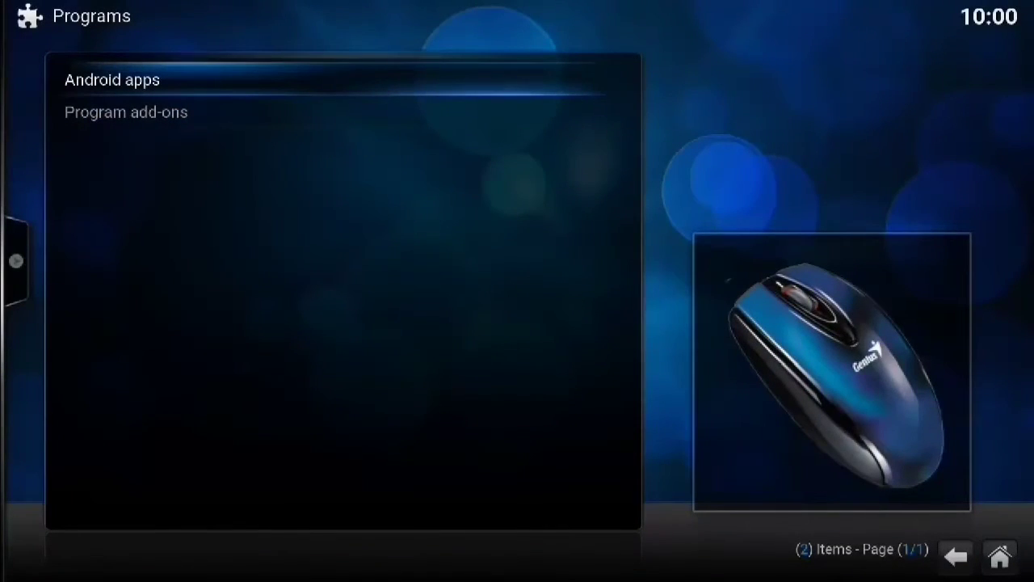
- Back out of Programs, Add-ons and Settings to the Kodi home menu
left_click(125, 112)
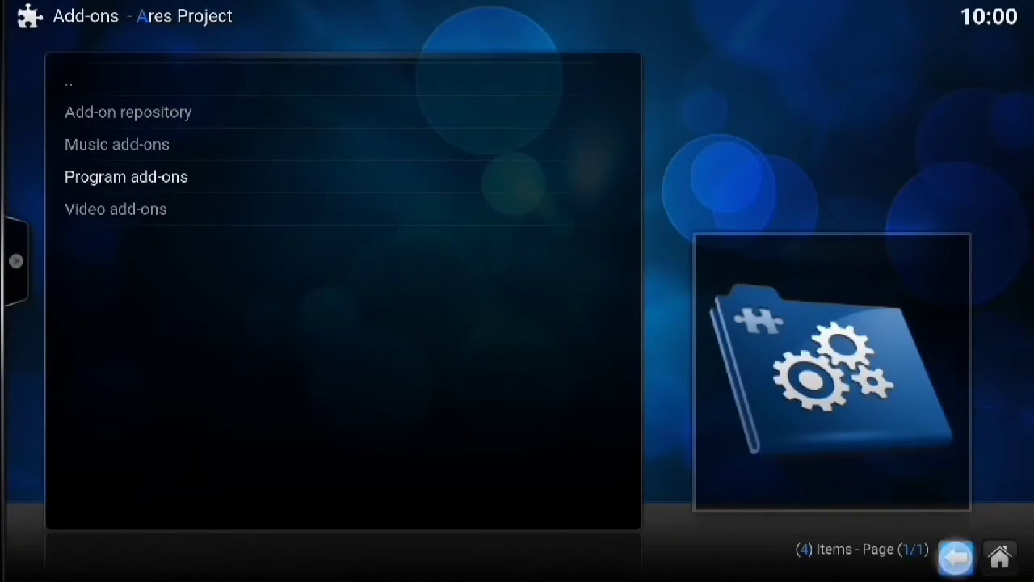
left_click(127, 112)
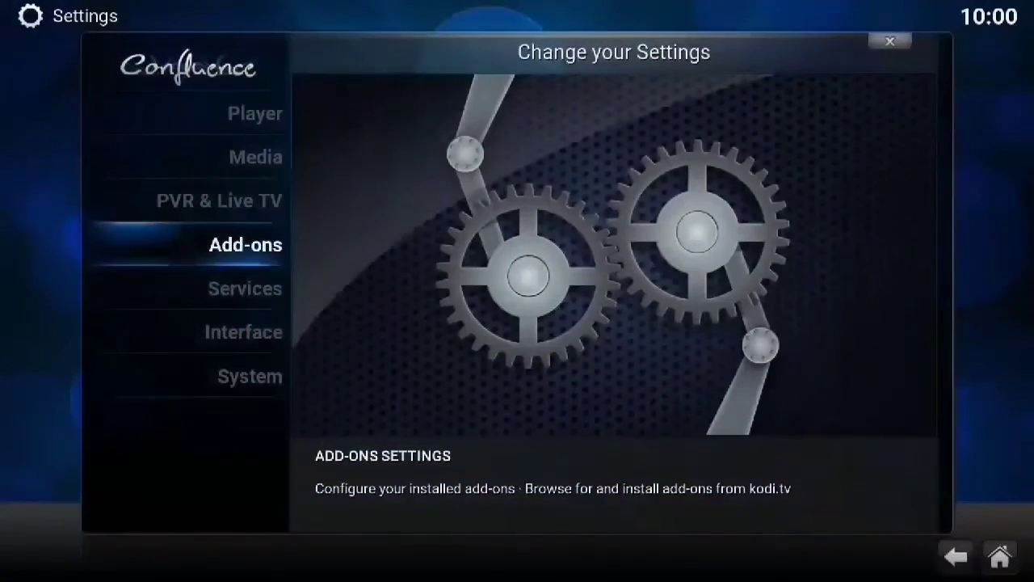
left_click(890, 41)
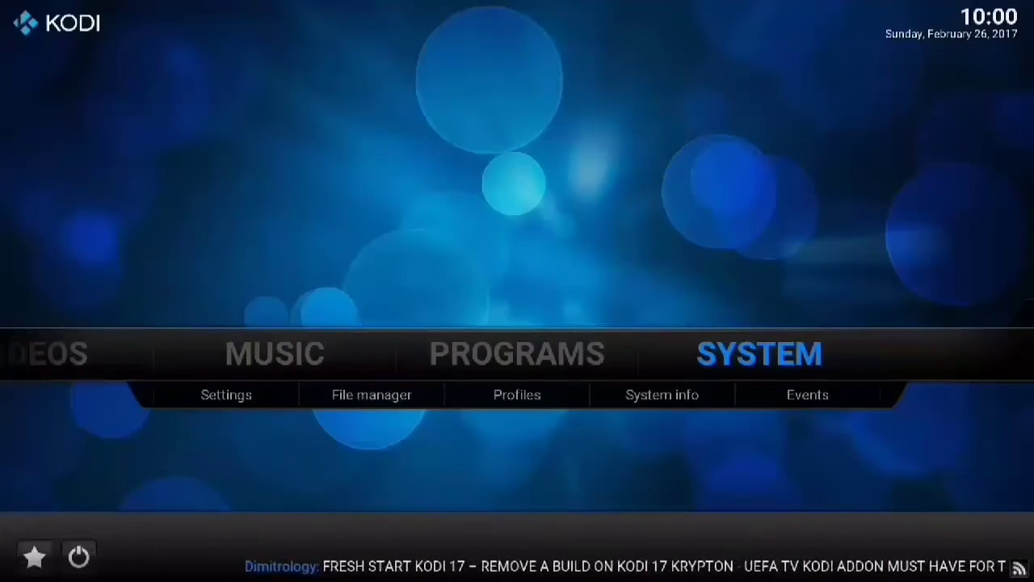